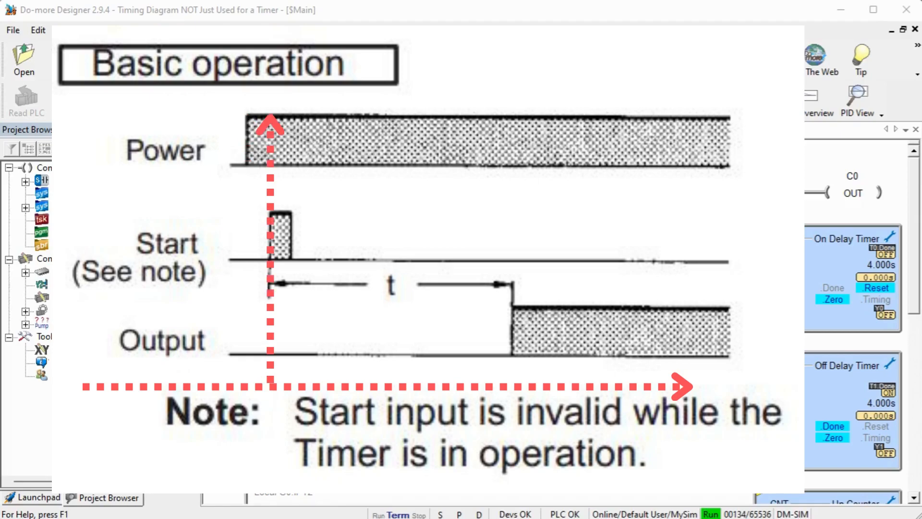
Slide the simulator's RUN/TERM/STOP switch to STOP, putting the PLC in program mode.
{"action": "left_click_drag", "start_coordinate": [370, 227], "coordinate": [429, 224]}
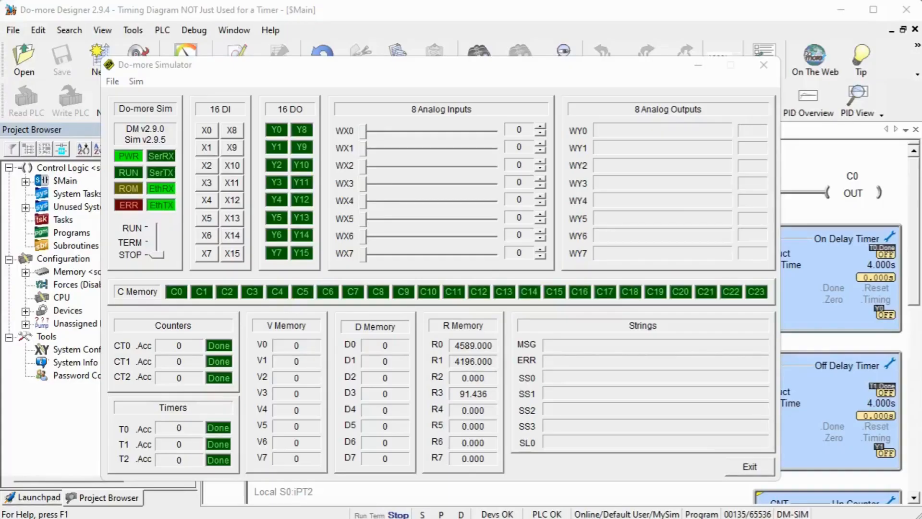
Exit the simulator and bring up the Common Timer dialog with the TMR timing diagram on T2.
{"action": "left_click", "coordinate": [763, 65]}
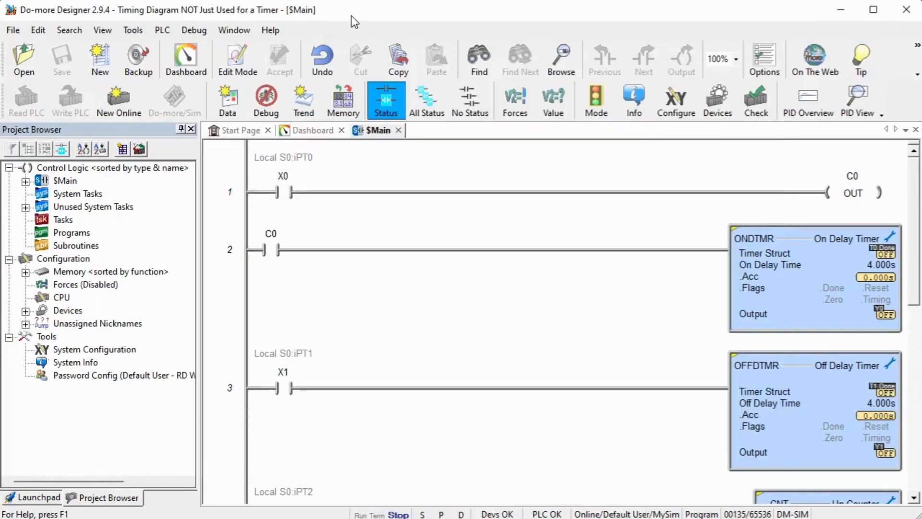
{"action": "left_click", "coordinate": [237, 56]}
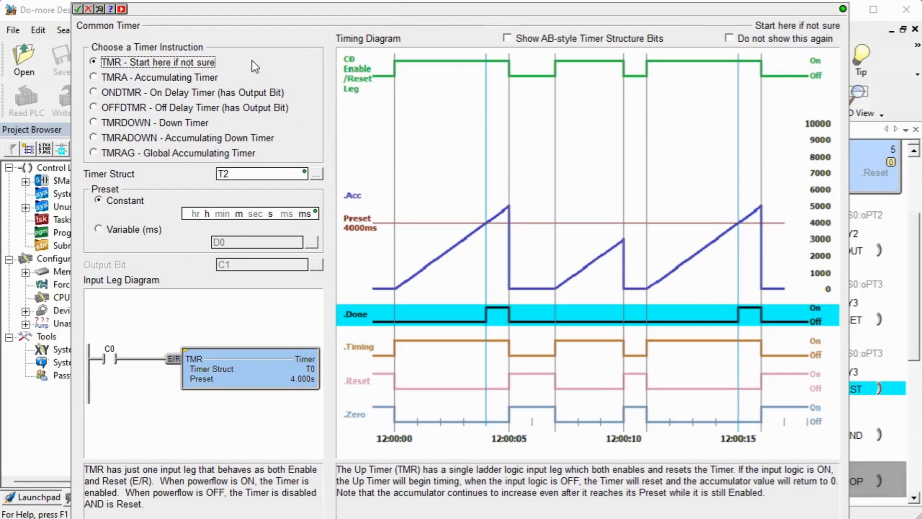
{"action": "mouse_move", "coordinate": [104, 85]}
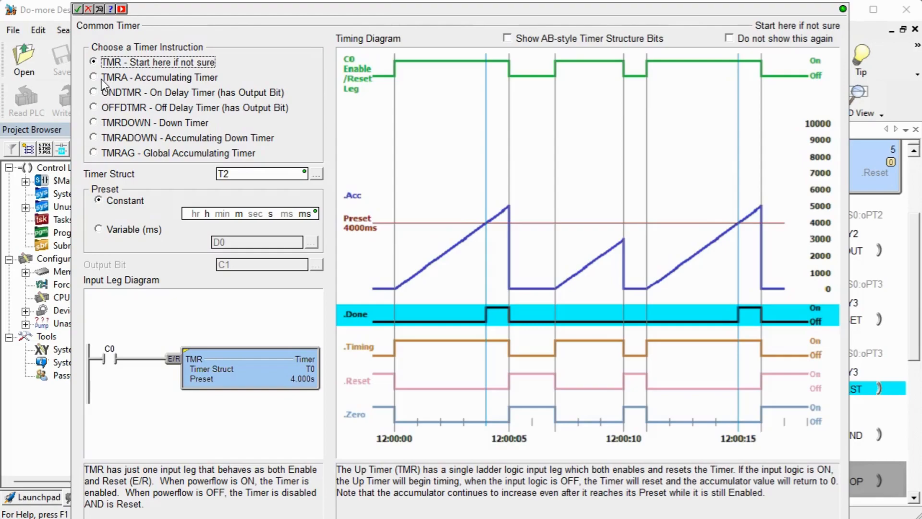
{"action": "left_click", "coordinate": [95, 92]}
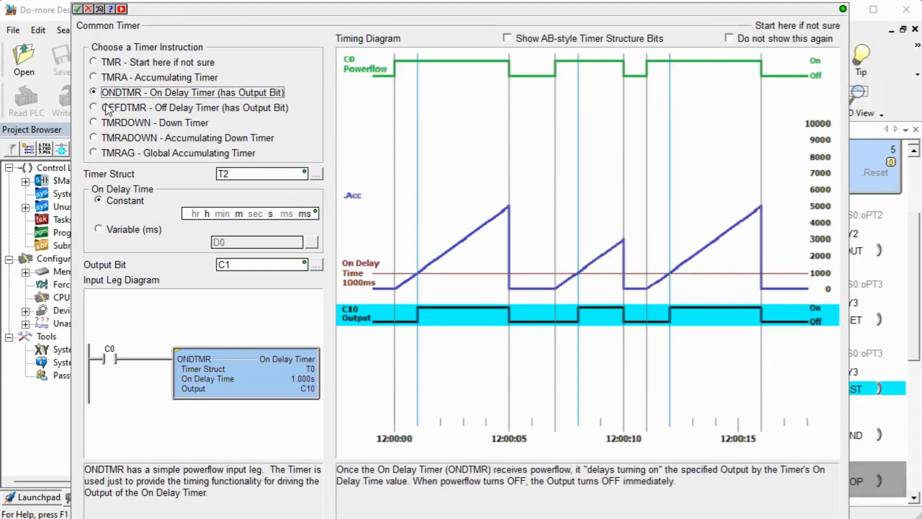
{"action": "left_click", "coordinate": [94, 123]}
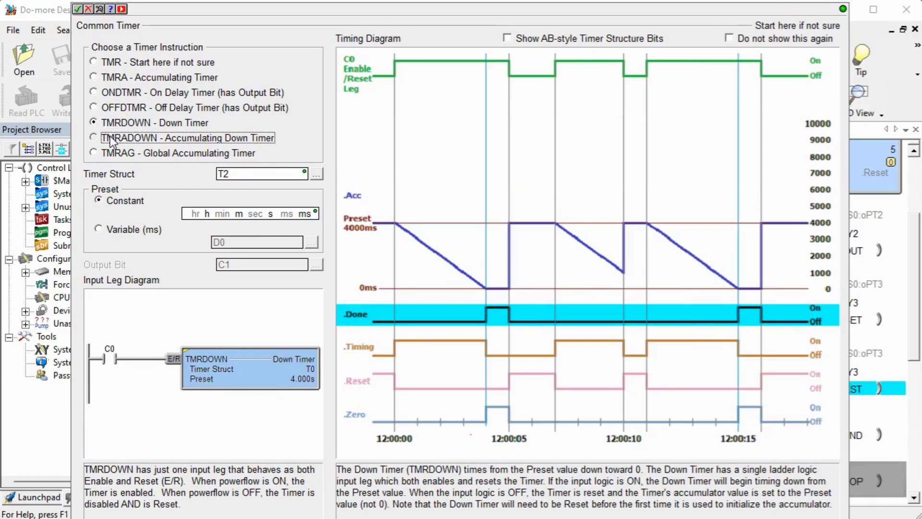
{"action": "left_click", "coordinate": [94, 152]}
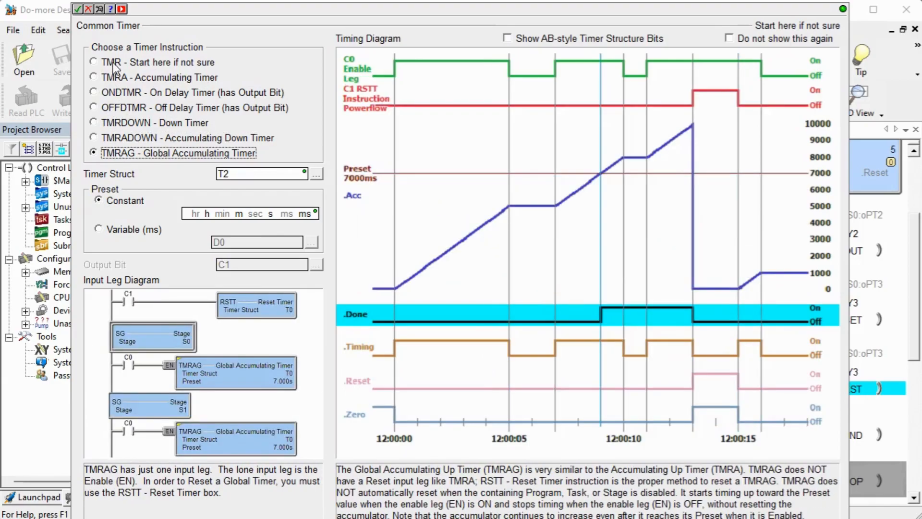
{"action": "mouse_move", "coordinate": [109, 93]}
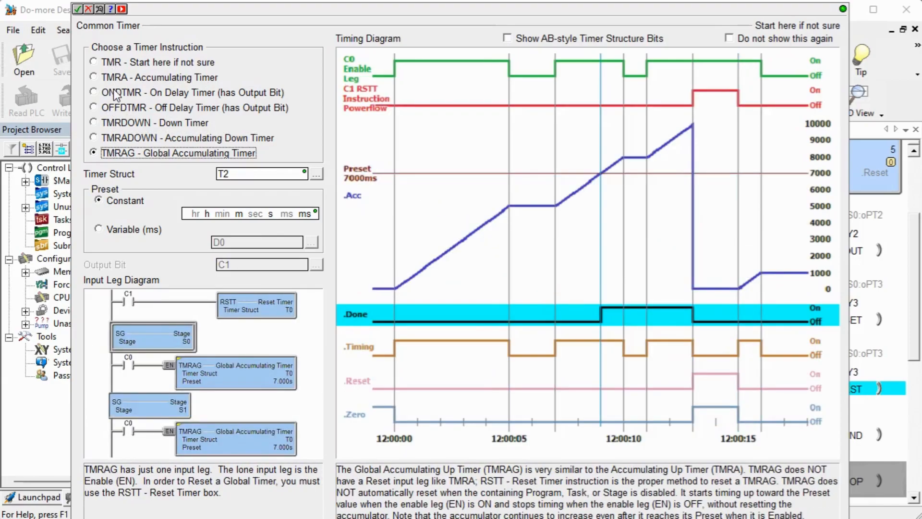
{"action": "left_click", "coordinate": [95, 107]}
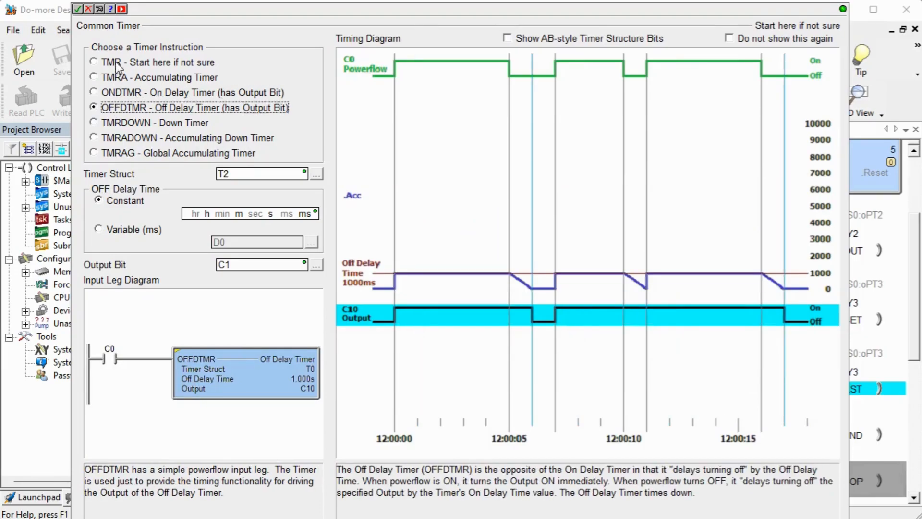
{"action": "left_click", "coordinate": [94, 62]}
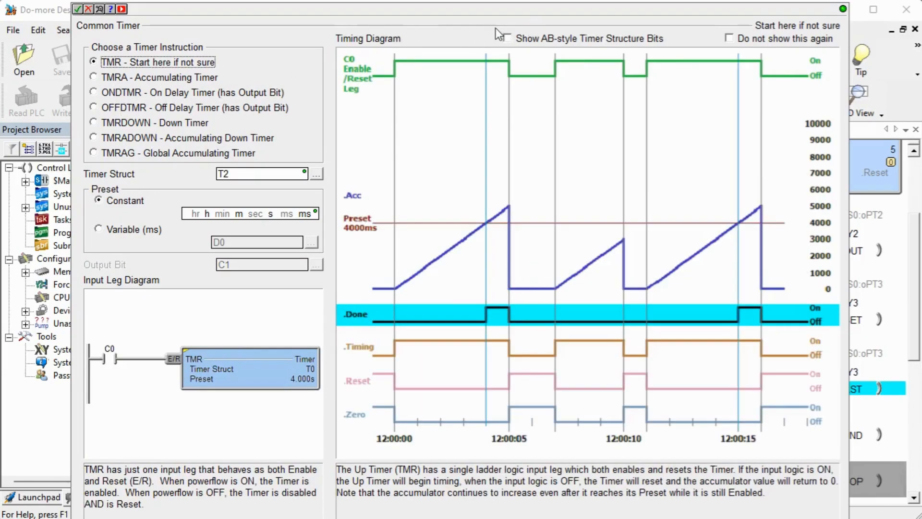
Enable AB-style timer structure bits, then cancel the Common Timer dialog without adding it.
{"action": "left_click", "coordinate": [507, 38]}
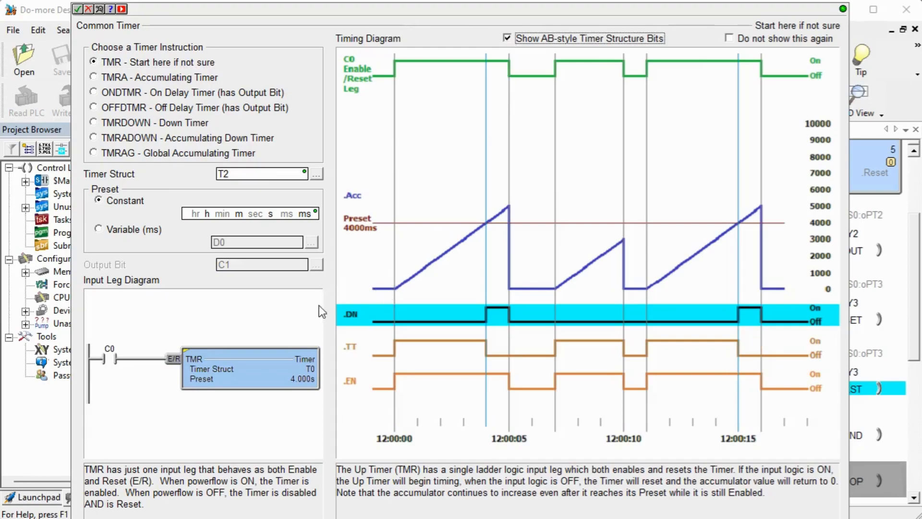
{"action": "mouse_move", "coordinate": [329, 399]}
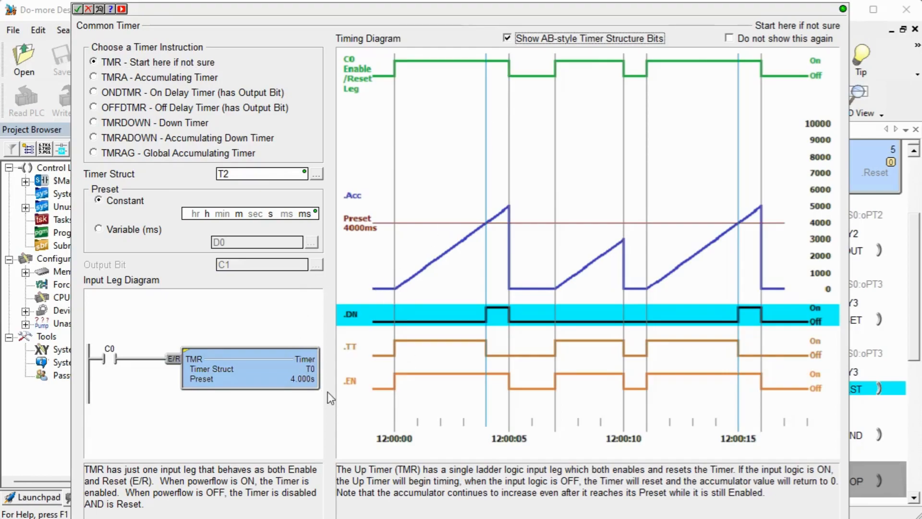
{"action": "mouse_move", "coordinate": [531, 245]}
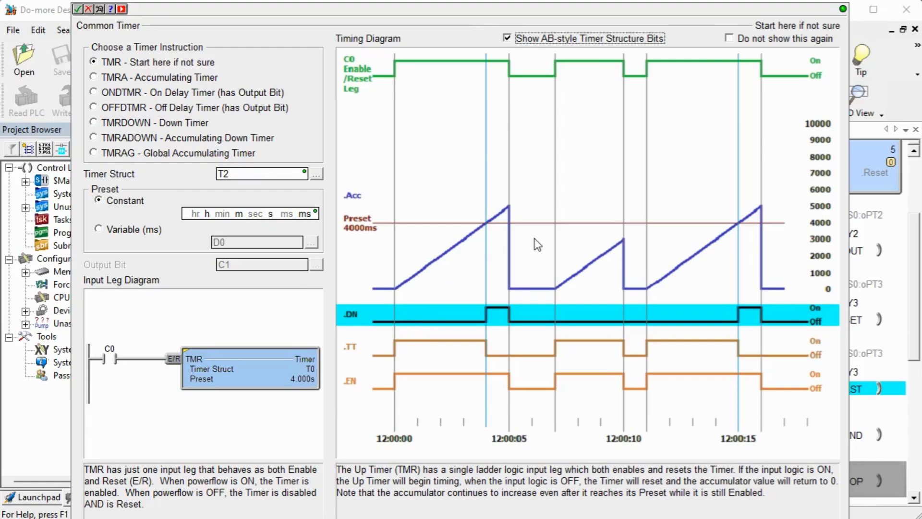
{"action": "mouse_move", "coordinate": [517, 309]}
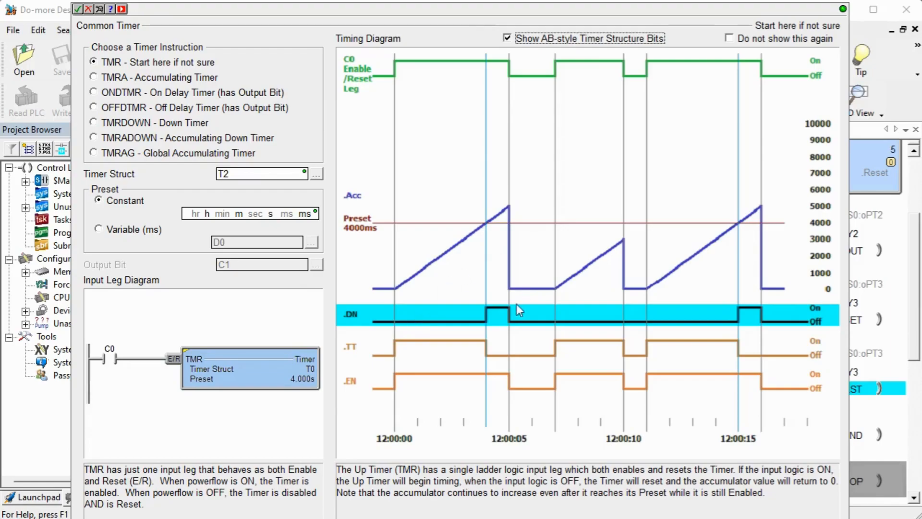
{"action": "mouse_move", "coordinate": [641, 369]}
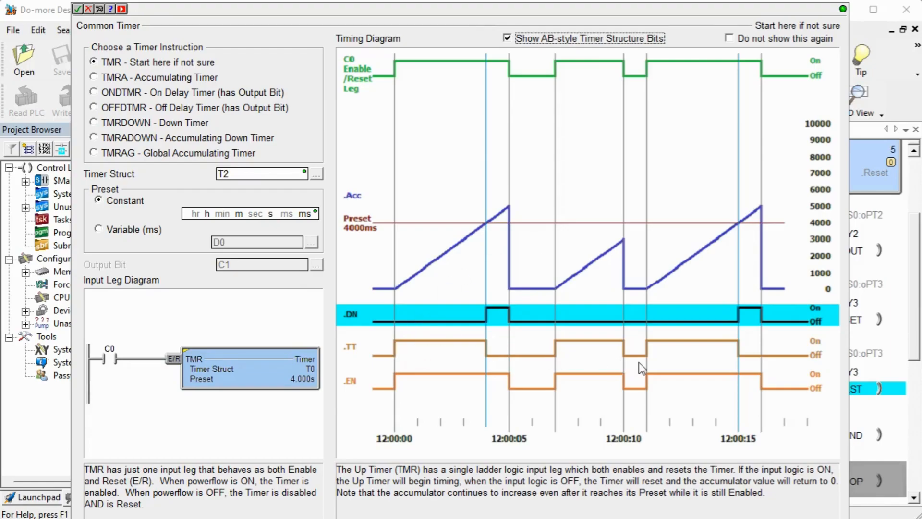
{"action": "mouse_move", "coordinate": [438, 449]}
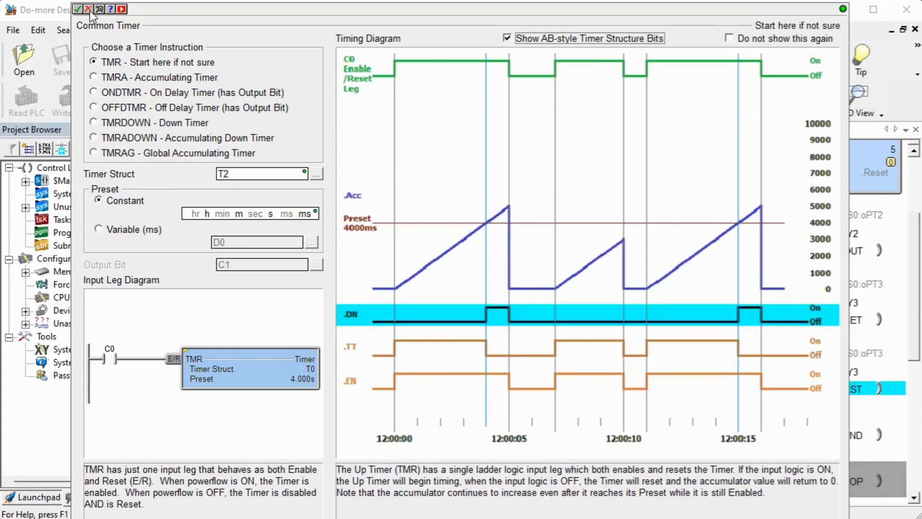
{"action": "left_click", "coordinate": [91, 10]}
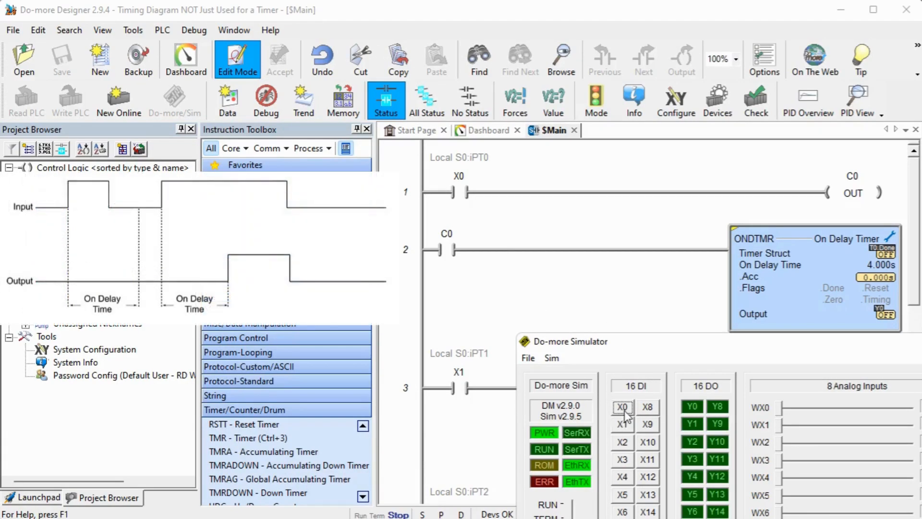
Run the simulated PLC, hold X0 past the 4-second ONDTMR preset, then release it to reset to 0.000s.
{"action": "left_click", "coordinate": [622, 408]}
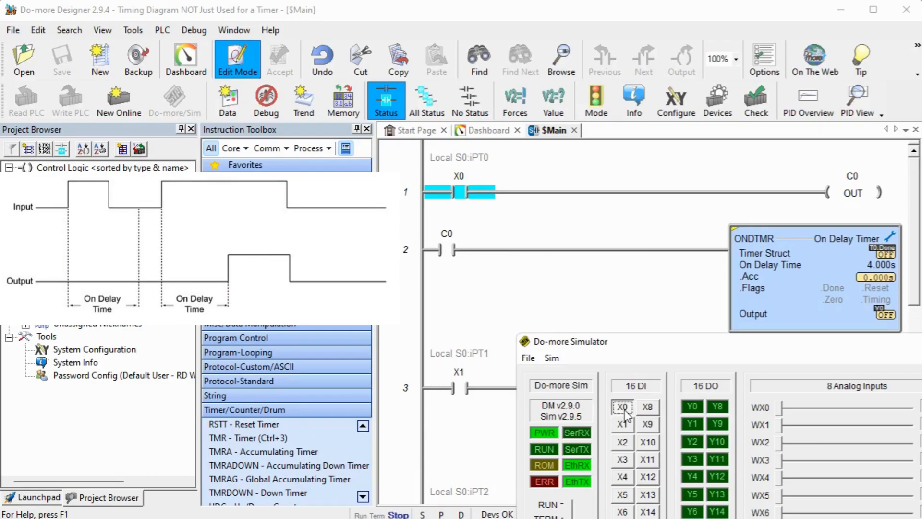
{"action": "left_click", "coordinate": [622, 407]}
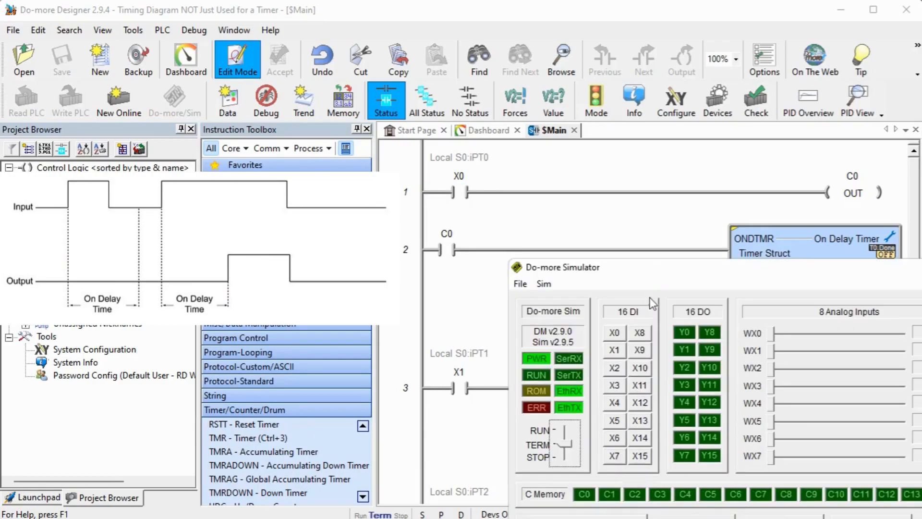
{"action": "left_click", "coordinate": [561, 457]}
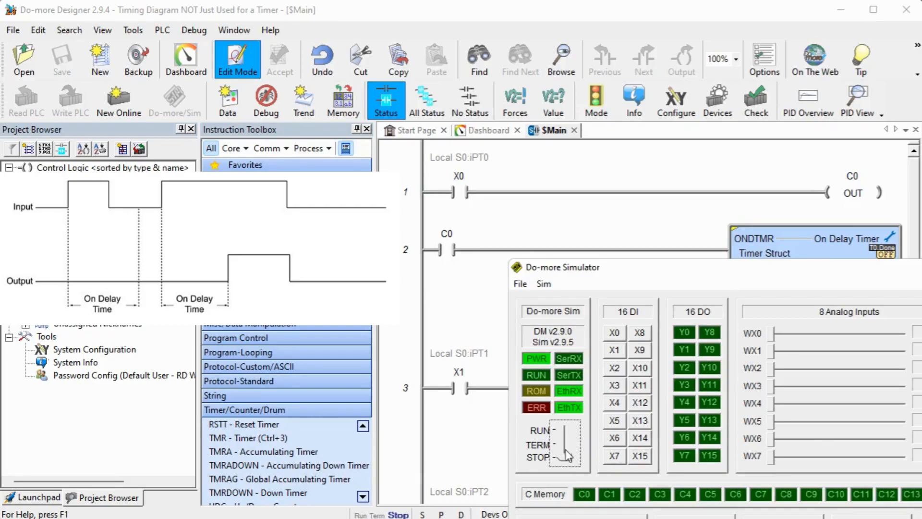
{"action": "left_click", "coordinate": [566, 431]}
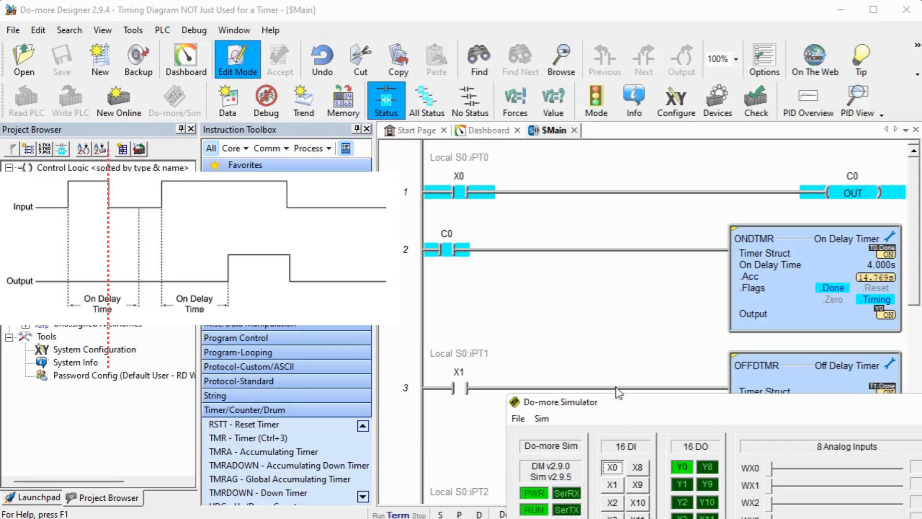
{"action": "left_click", "coordinate": [613, 466]}
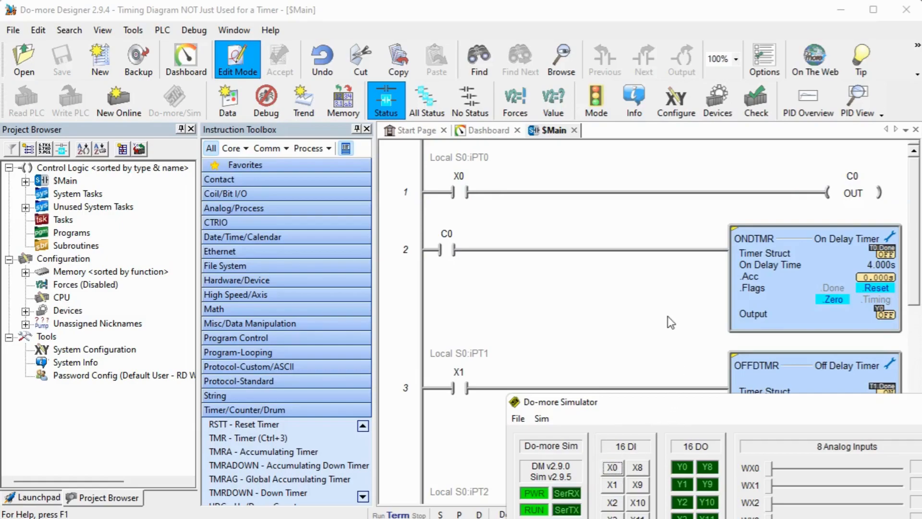
Scroll the $Main ladder down to rungs 3–5 with the OFFDTMR and CNT instructions.
{"action": "scroll", "scroll_direction": "down", "scroll_amount": 3}
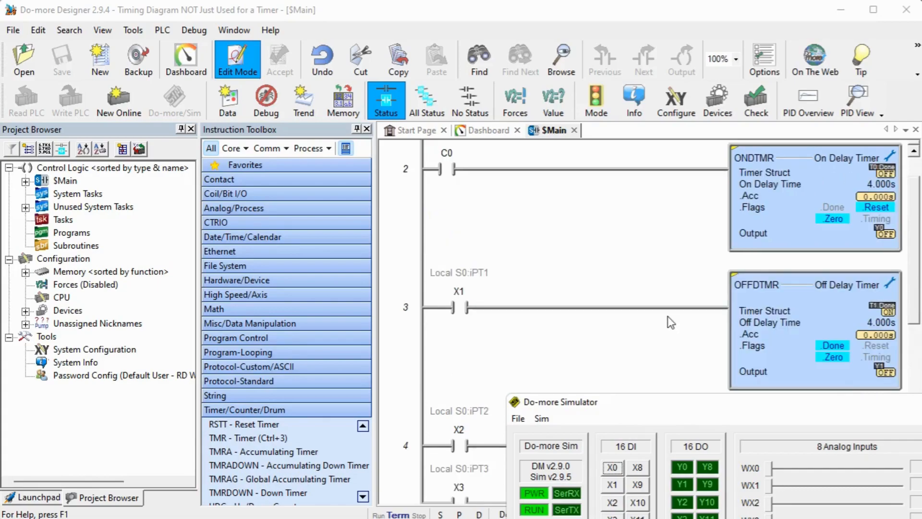
{"action": "scroll", "scroll_direction": "down", "scroll_amount": 3}
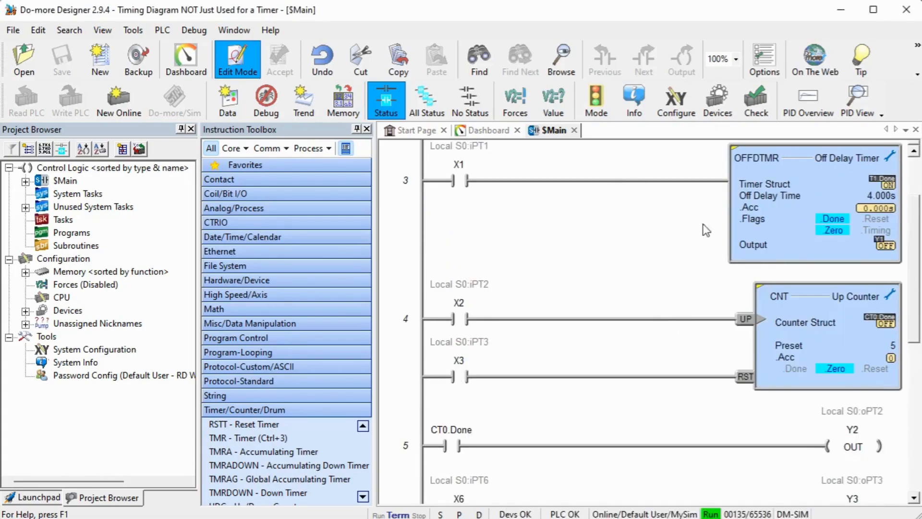
{"action": "mouse_move", "coordinate": [741, 230]}
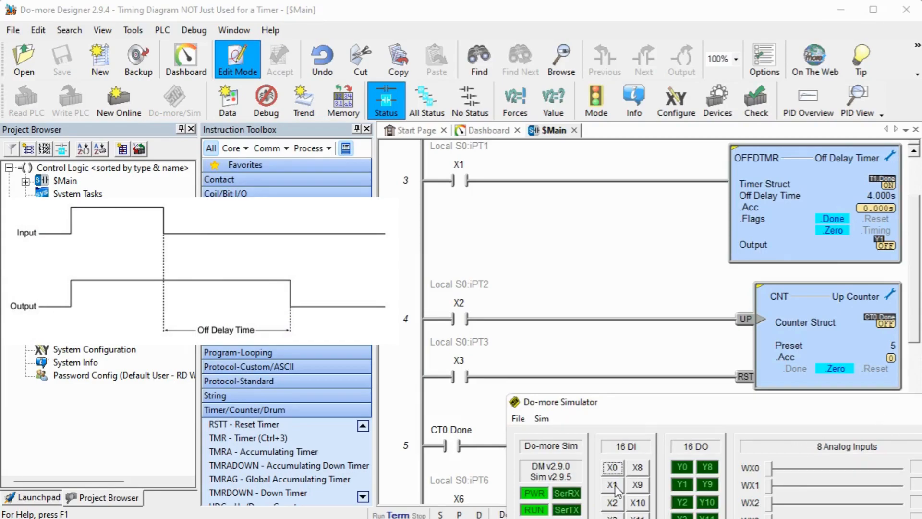
Toggle X1 on and off several times so OFFDTMR holds Y1 on during its 4-second timing.
{"action": "left_click", "coordinate": [611, 484]}
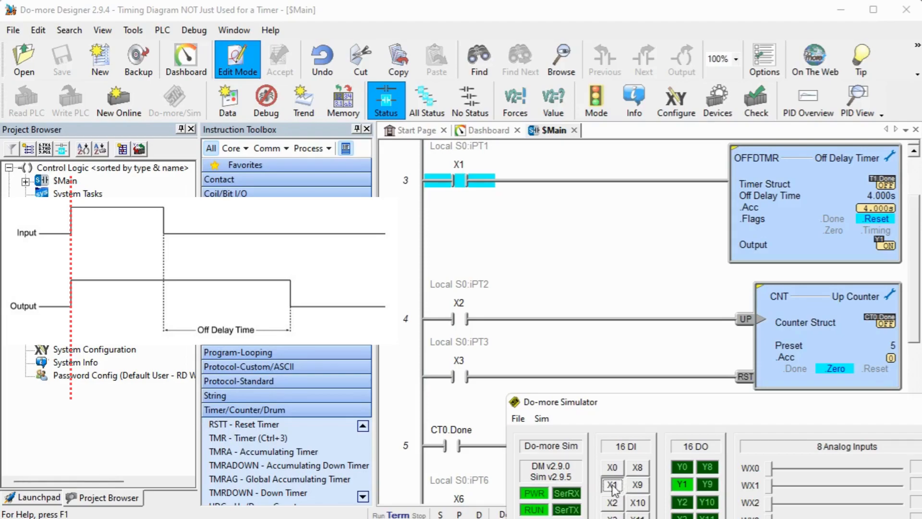
{"action": "mouse_move", "coordinate": [615, 488]}
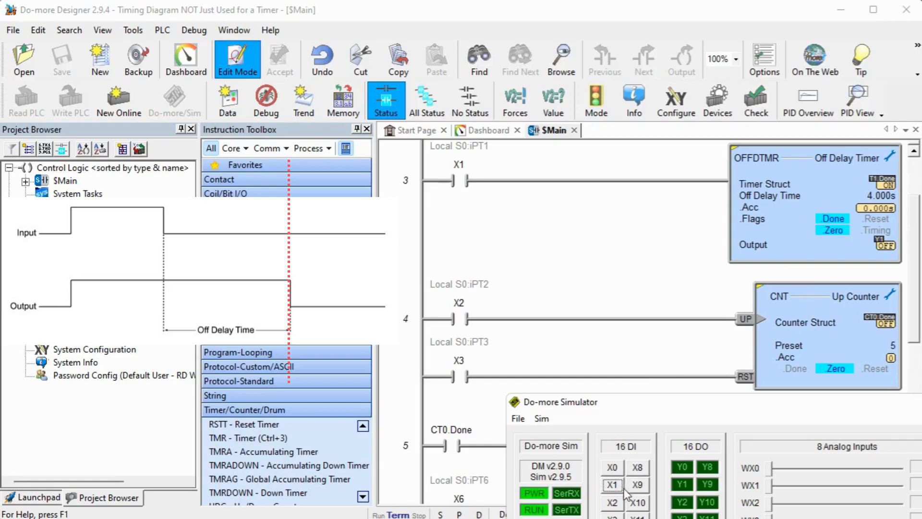
{"action": "left_click", "coordinate": [613, 485]}
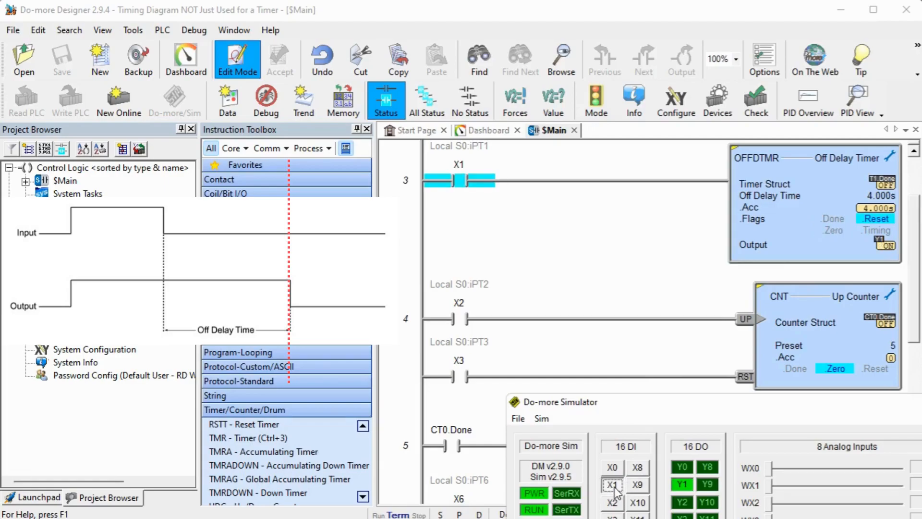
{"action": "left_click", "coordinate": [612, 484]}
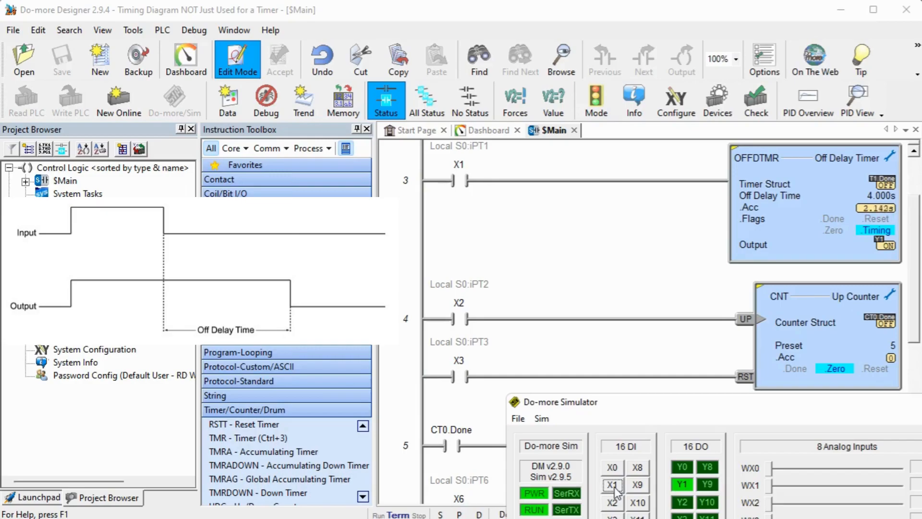
{"action": "left_click", "coordinate": [613, 485]}
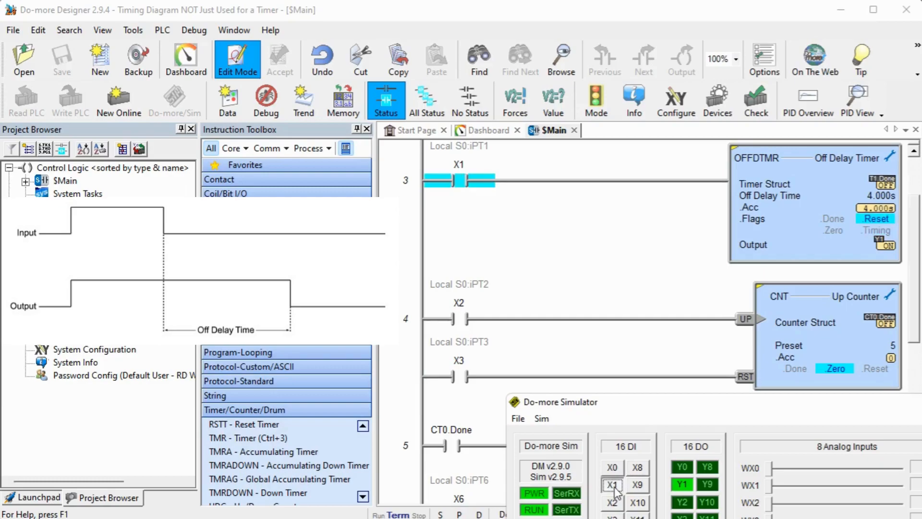
{"action": "left_click", "coordinate": [612, 483]}
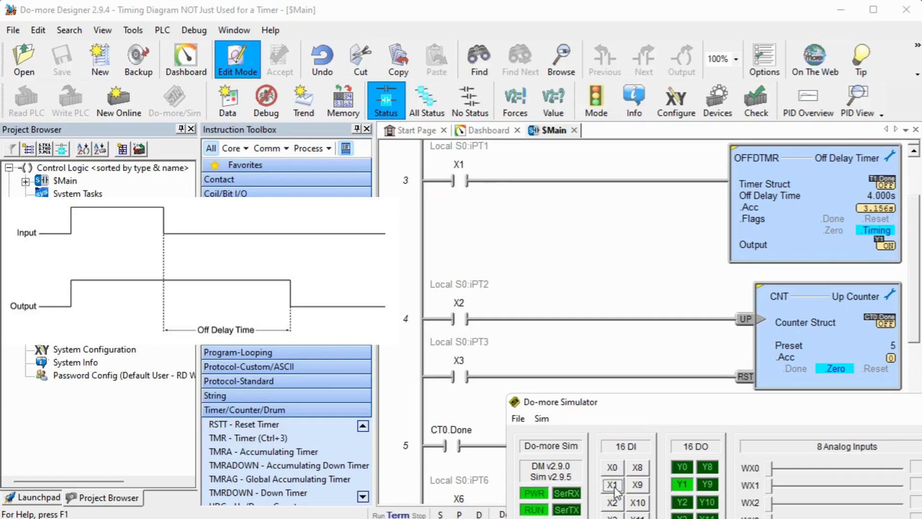
{"action": "left_click", "coordinate": [613, 484]}
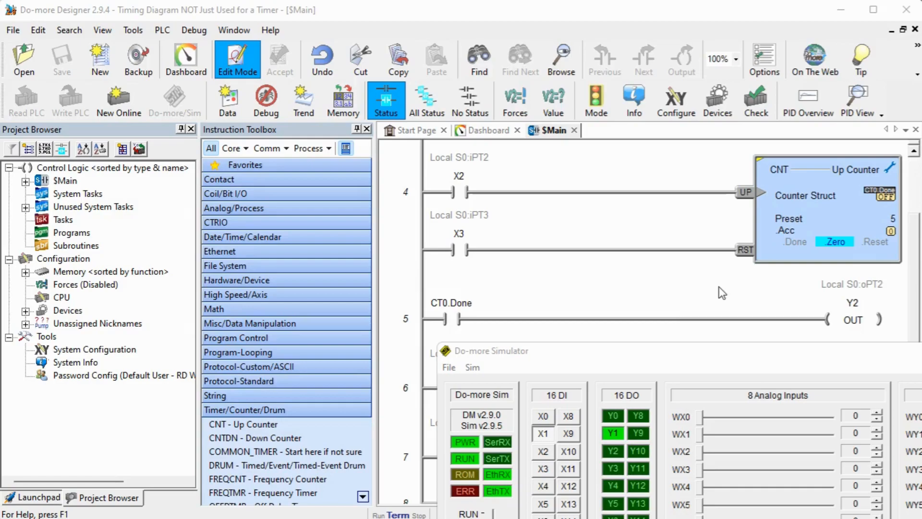
Pulse X2 three times to step the CNT accumulated count up from zero.
{"action": "left_click", "coordinate": [542, 451]}
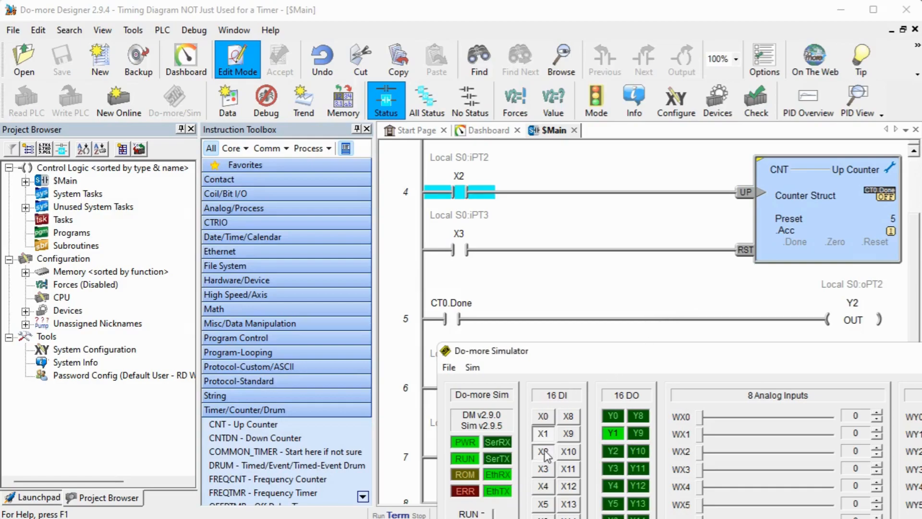
{"action": "left_click", "coordinate": [542, 451]}
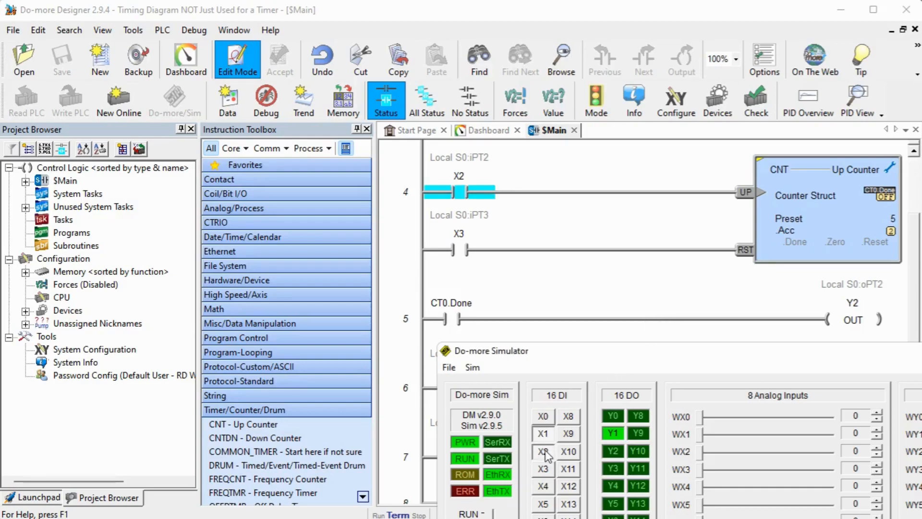
{"action": "left_click", "coordinate": [542, 452]}
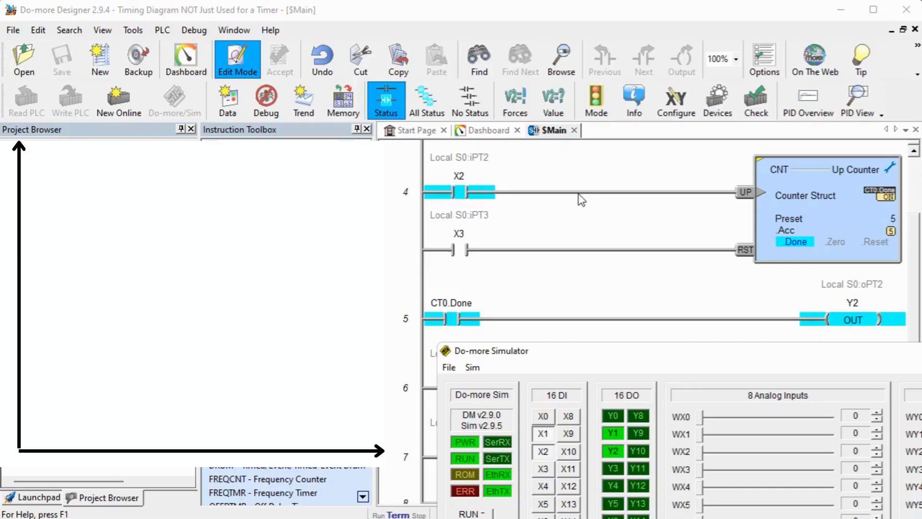
{"action": "mouse_move", "coordinate": [433, 216]}
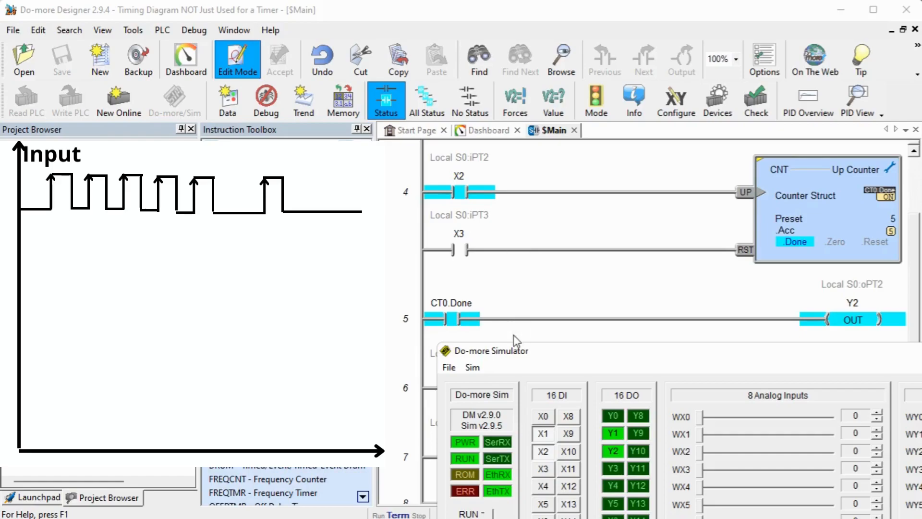
{"action": "mouse_move", "coordinate": [543, 470]}
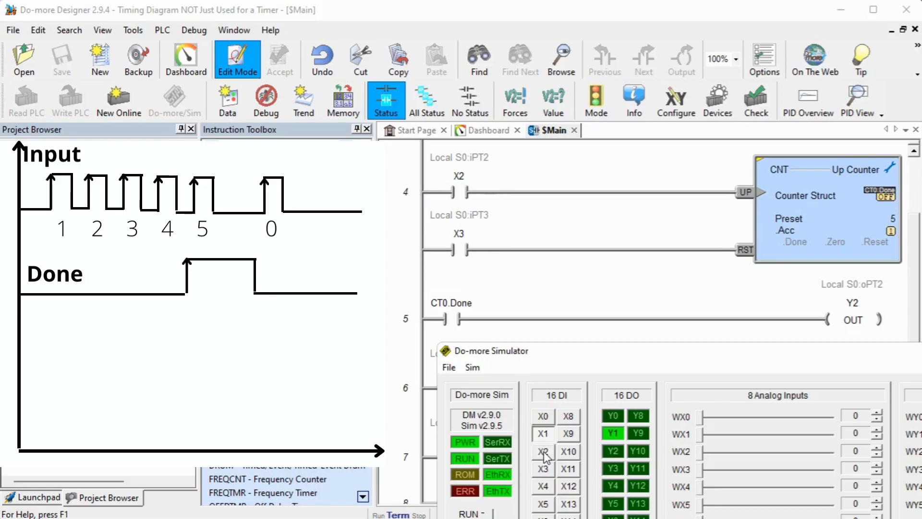
Pulse X2 to reach count 5 and energize Y2, then pulse X3 to reset the counter to zero.
{"action": "left_click", "coordinate": [543, 451]}
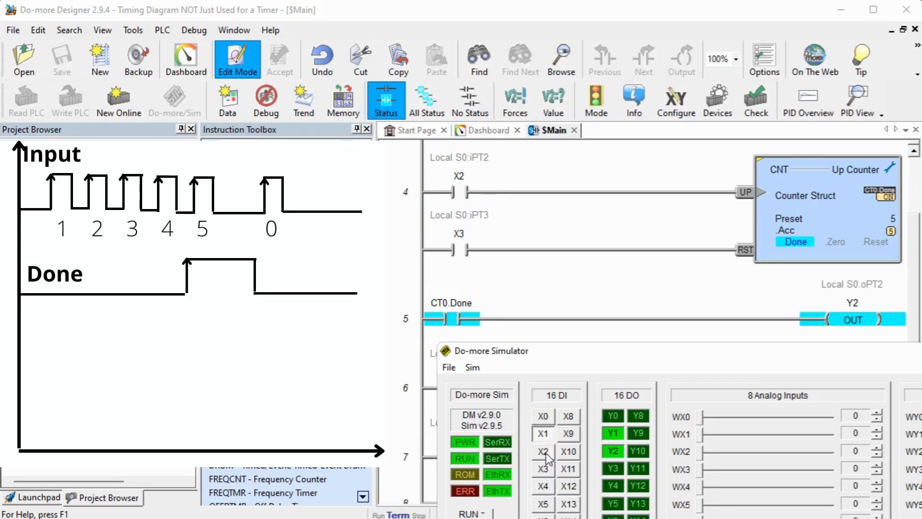
{"action": "mouse_move", "coordinate": [482, 240]}
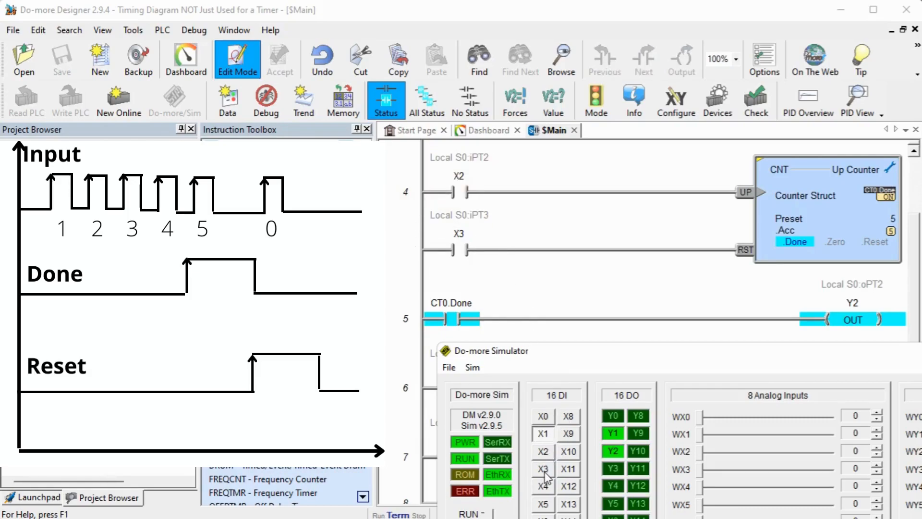
{"action": "left_click", "coordinate": [542, 469]}
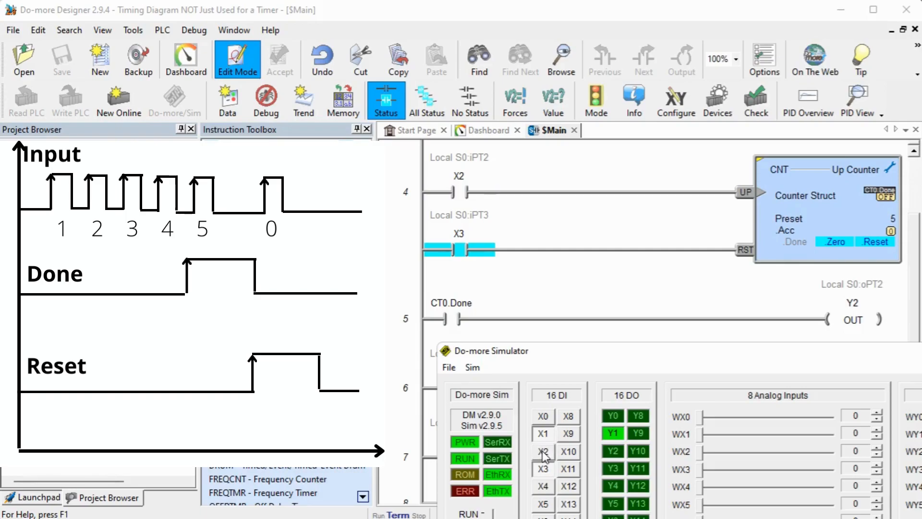
{"action": "left_click", "coordinate": [542, 451]}
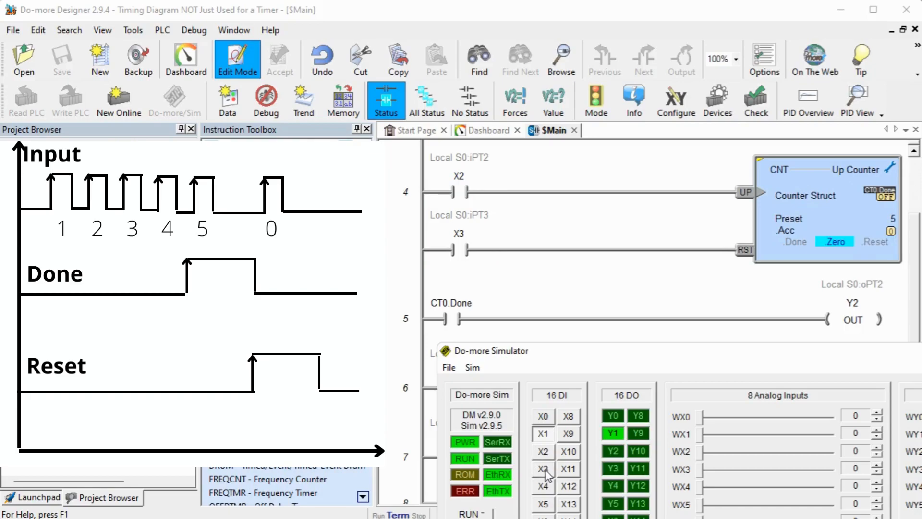
Pulse X2 after the reset so the counter accumulates back up to 3.
{"action": "left_click", "coordinate": [542, 451]}
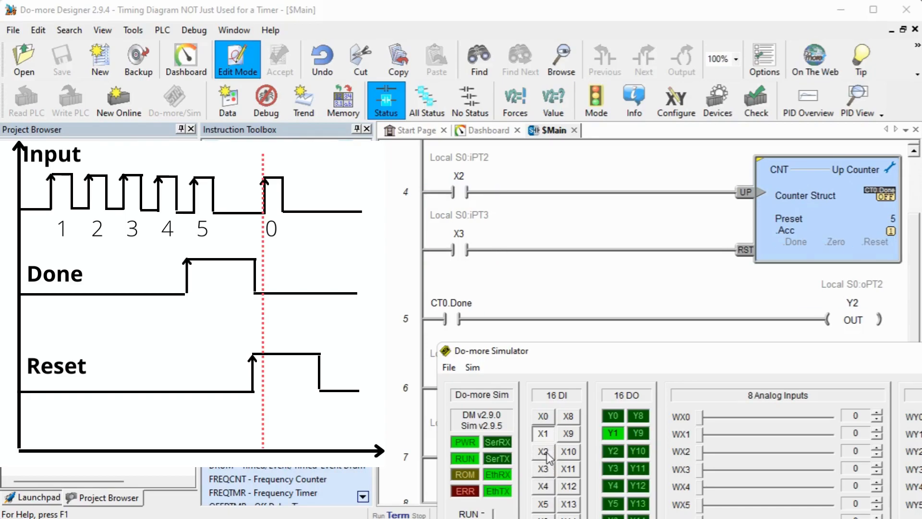
{"action": "left_click", "coordinate": [543, 451]}
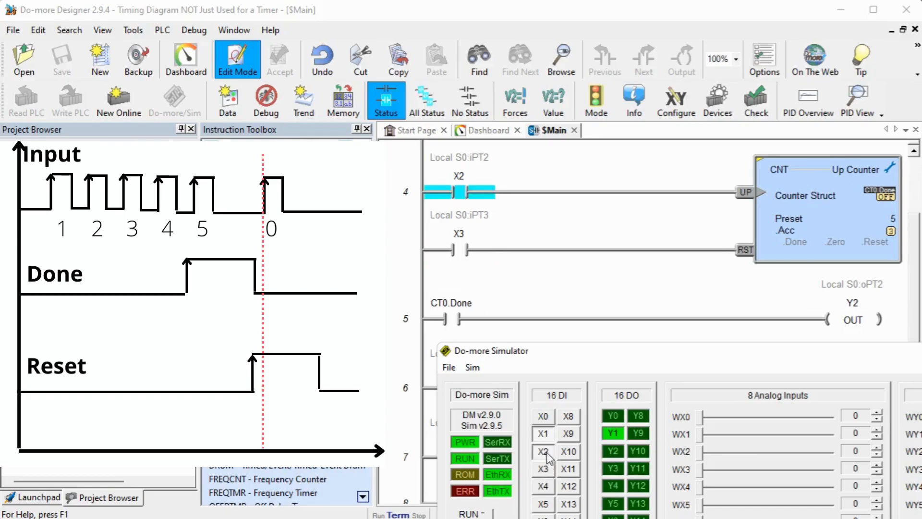
{"action": "left_click", "coordinate": [541, 451]}
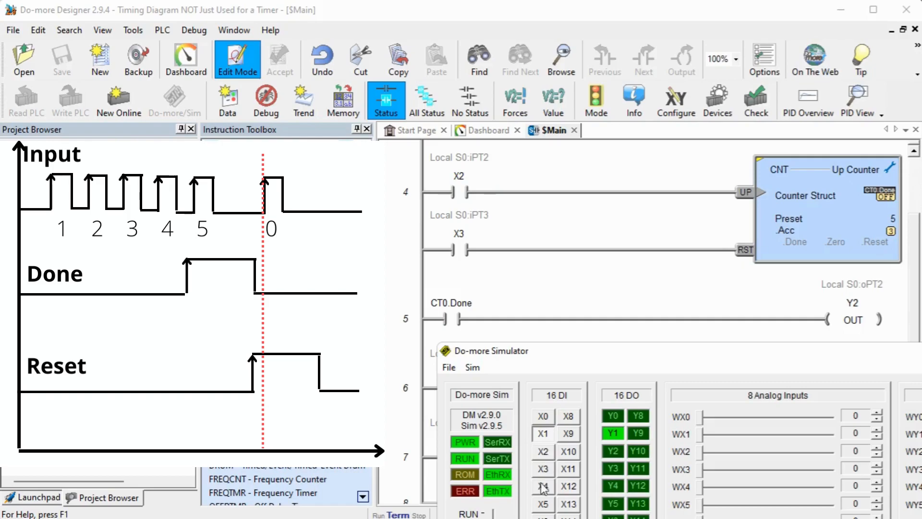
{"action": "left_click", "coordinate": [106, 498]}
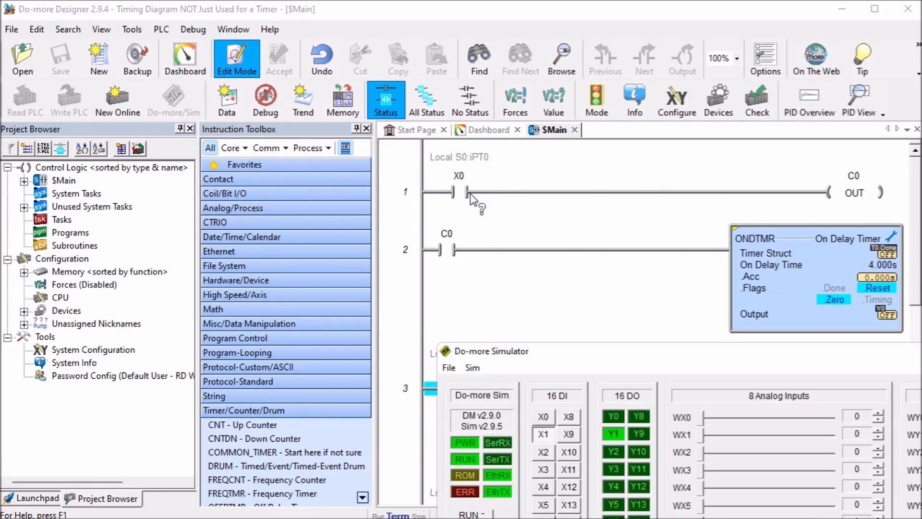
{"action": "mouse_move", "coordinate": [498, 235]}
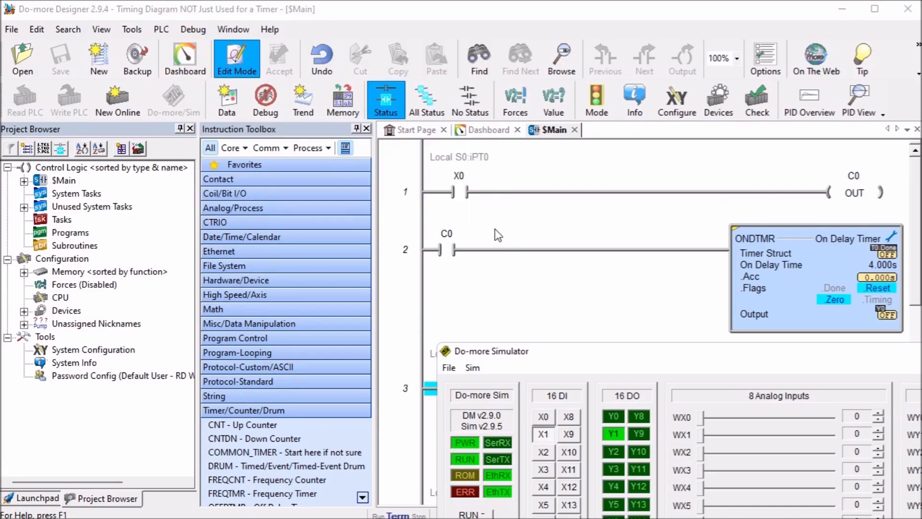
{"action": "mouse_move", "coordinate": [626, 198]}
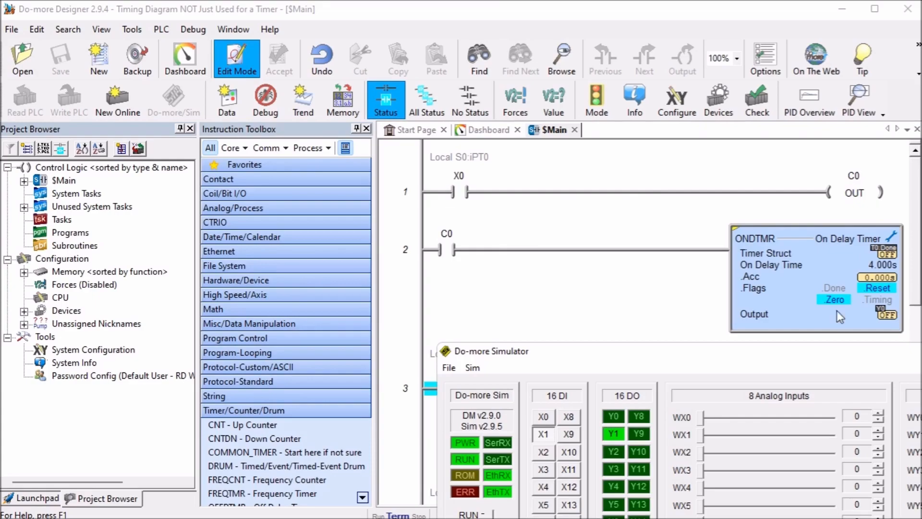
{"action": "left_click", "coordinate": [542, 416]}
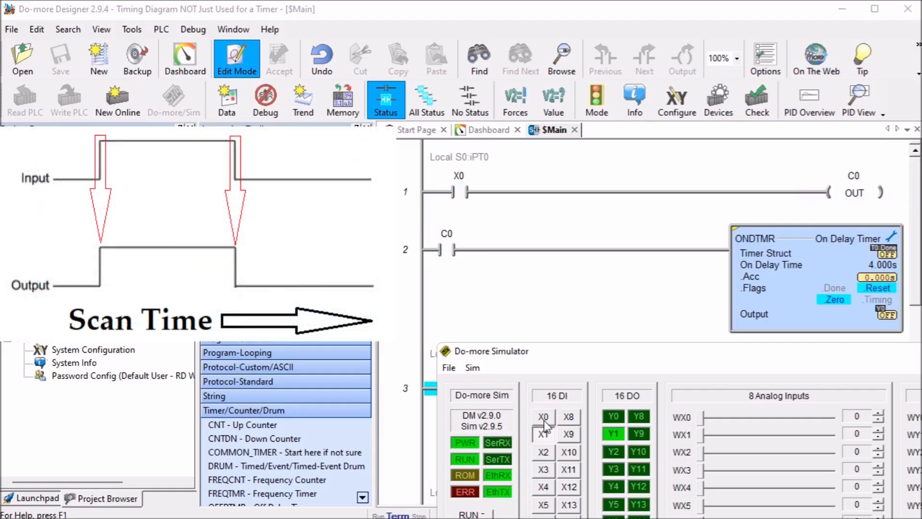
Toggle X0 on and off so ONDTMR starts timing, then resets to 0 before reaching 4 seconds.
{"action": "left_click", "coordinate": [544, 415]}
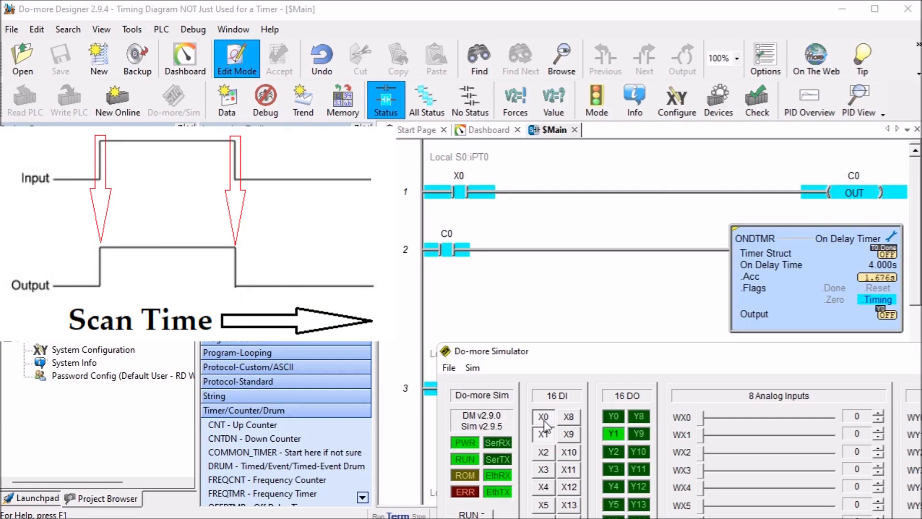
{"action": "left_click", "coordinate": [544, 416]}
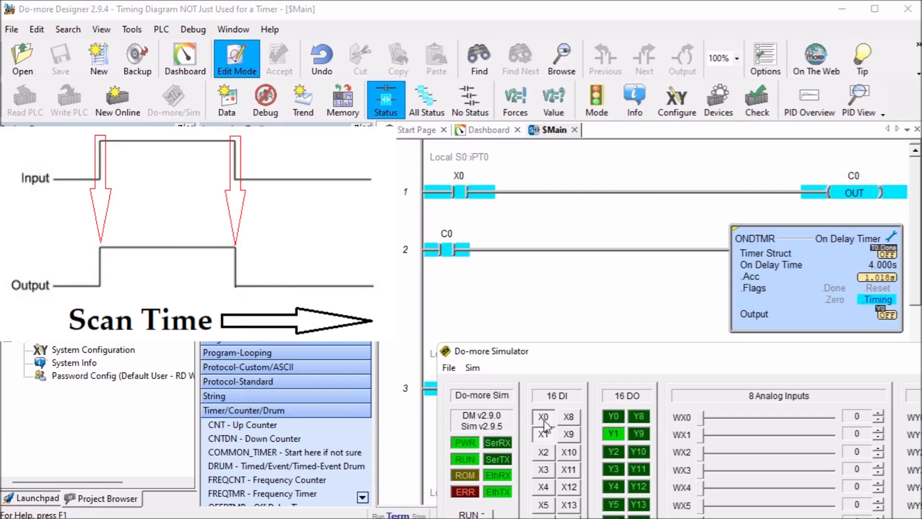
{"action": "left_click", "coordinate": [542, 415]}
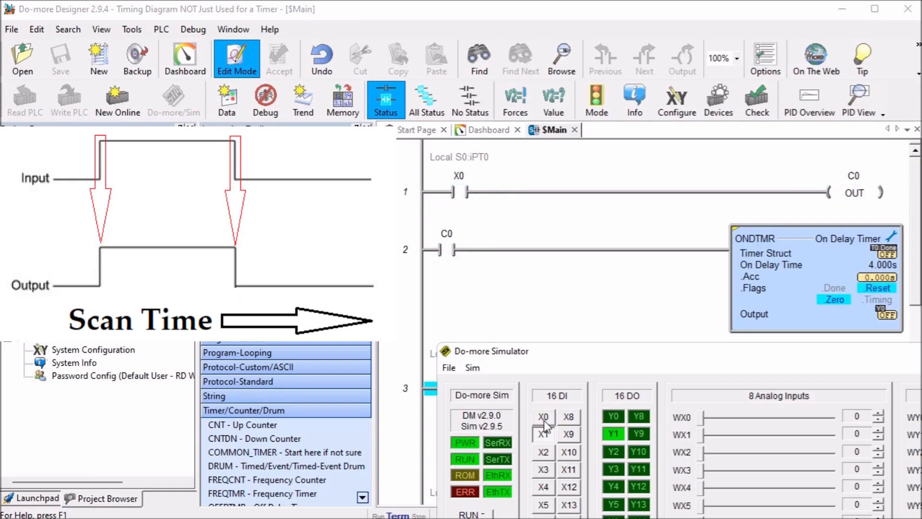
{"action": "left_click", "coordinate": [543, 416]}
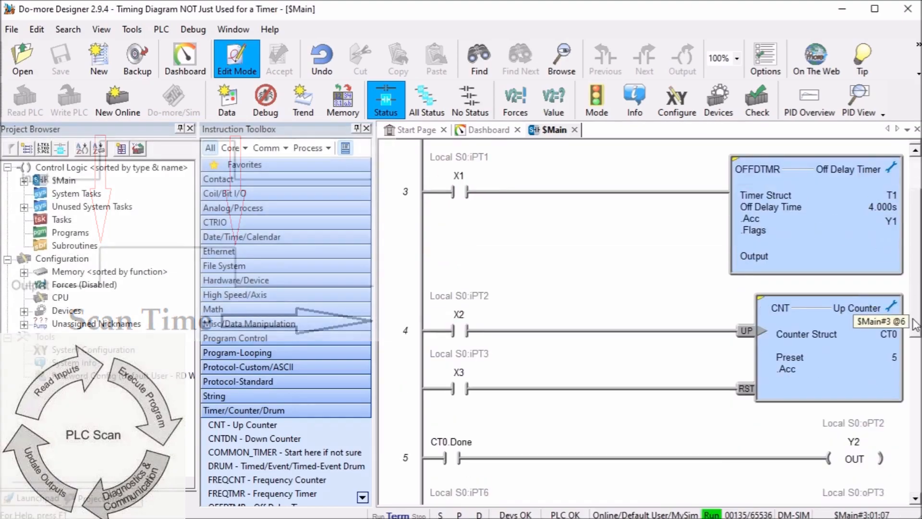
Scroll the $Main ladder down to the X6 SET Y3 and X7 RST Y3 rungs.
{"action": "scroll", "scroll_direction": "down", "scroll_amount": 3}
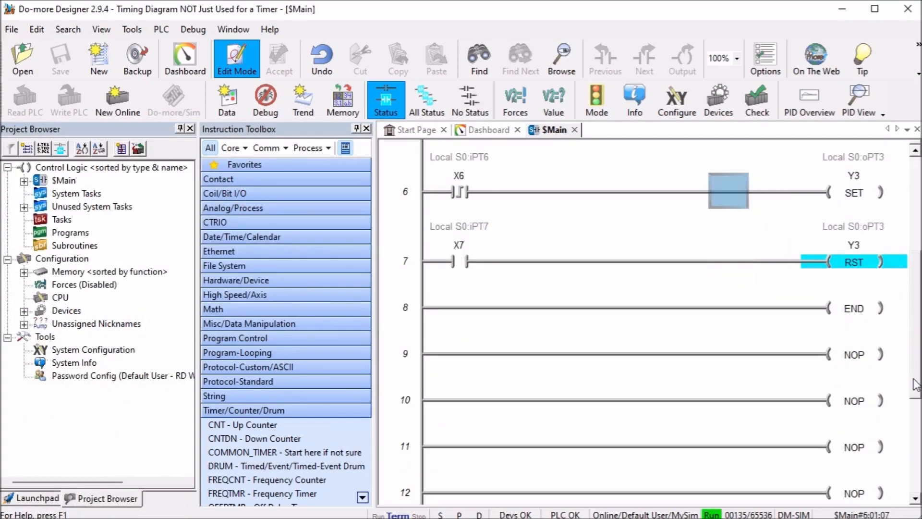
{"action": "mouse_move", "coordinate": [488, 189]}
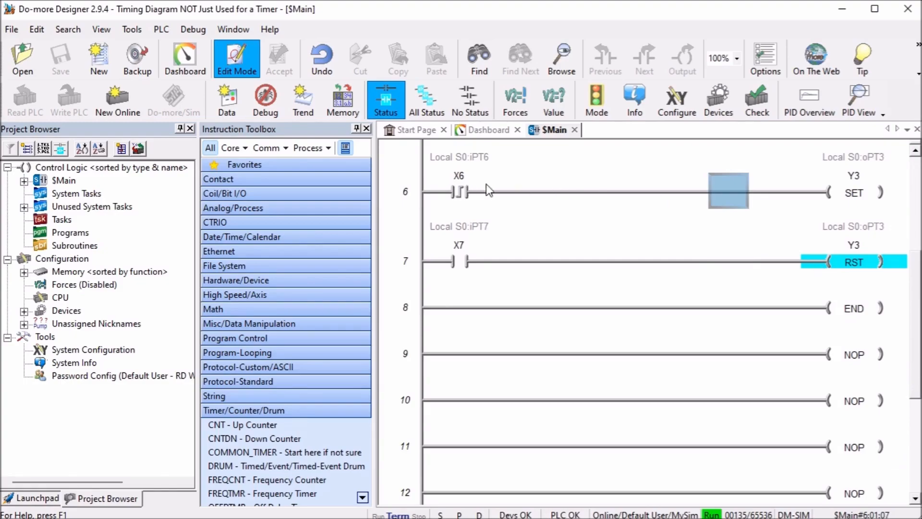
{"action": "mouse_move", "coordinate": [526, 270]}
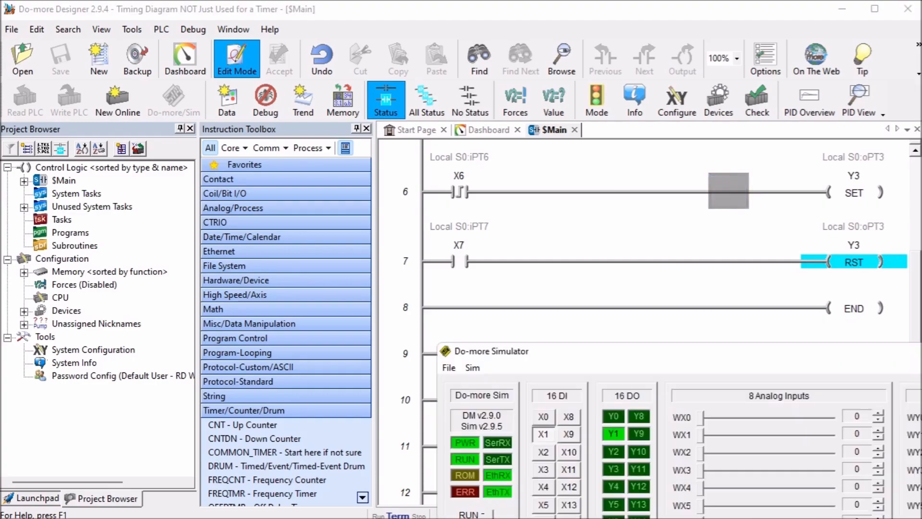
{"action": "mouse_move", "coordinate": [761, 435]}
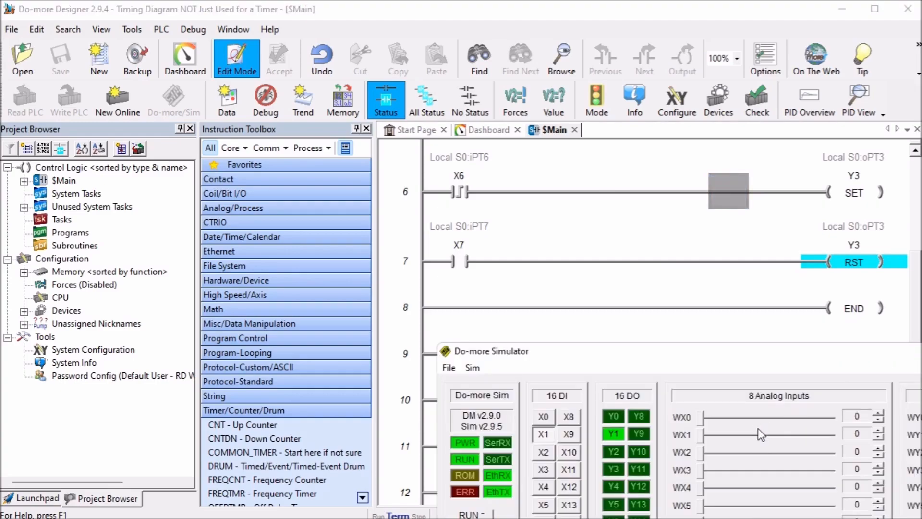
{"action": "mouse_move", "coordinate": [686, 362]}
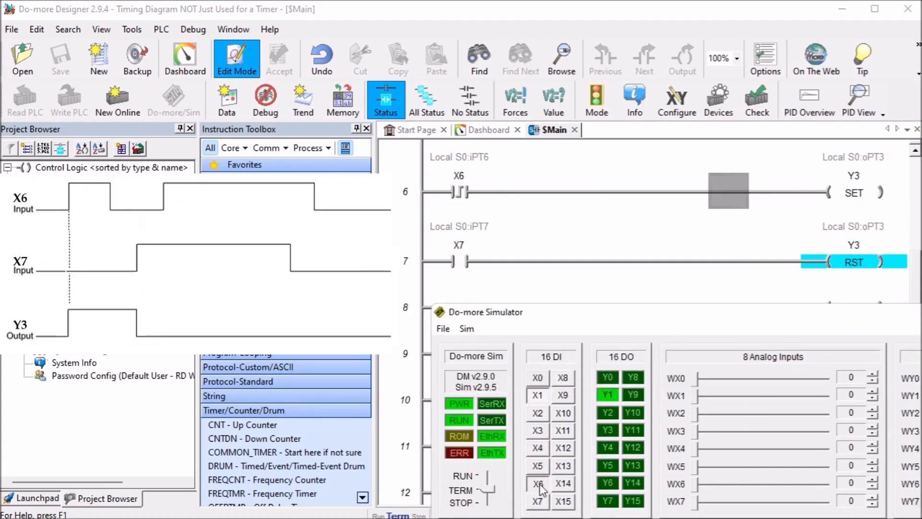
Pulse X6 to latch Y3 on, then pulse X7 to reset Y3 off.
{"action": "left_click", "coordinate": [536, 483]}
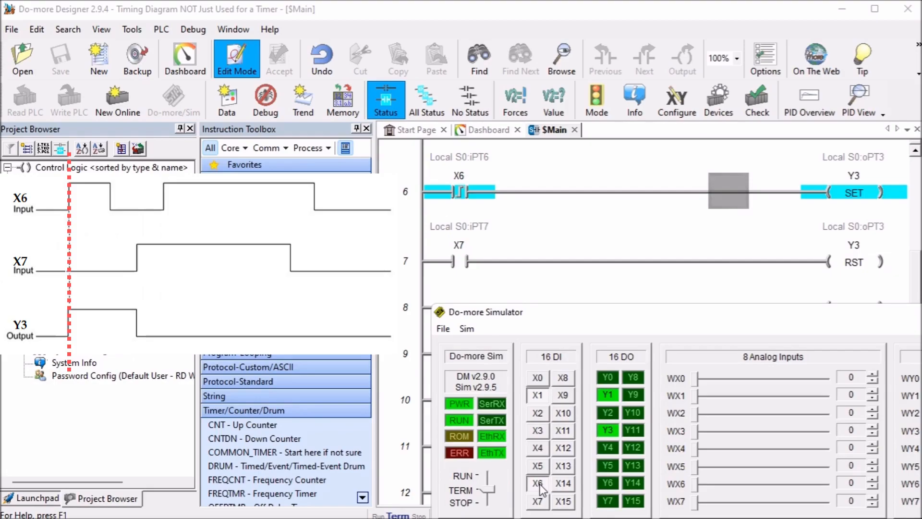
{"action": "left_click", "coordinate": [536, 483]}
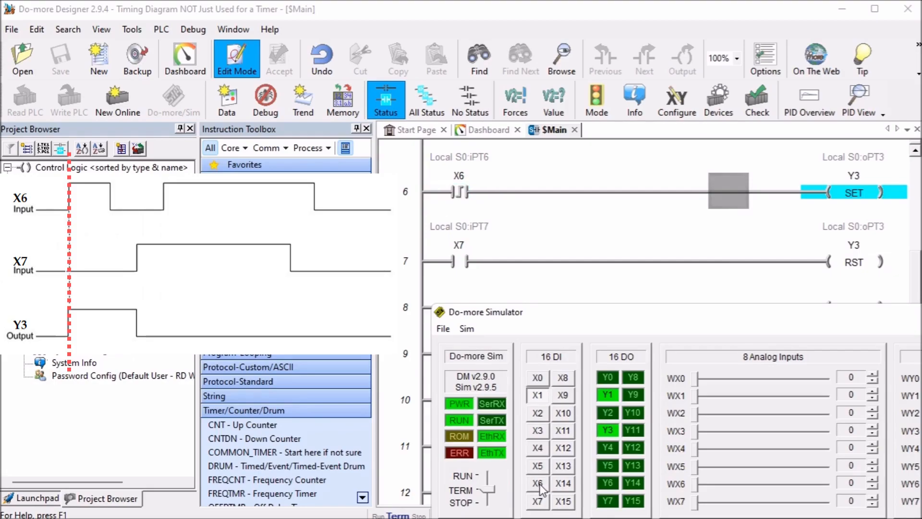
{"action": "left_click", "coordinate": [538, 501]}
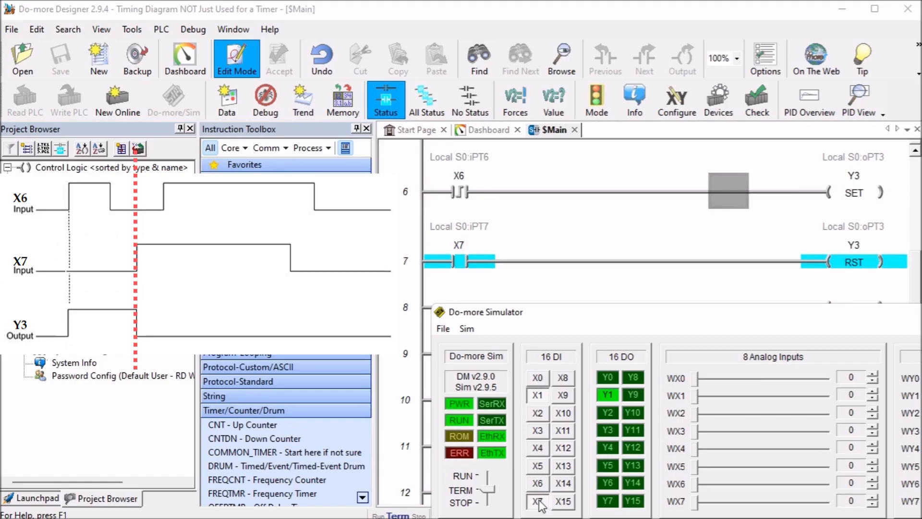
{"action": "left_click", "coordinate": [537, 501]}
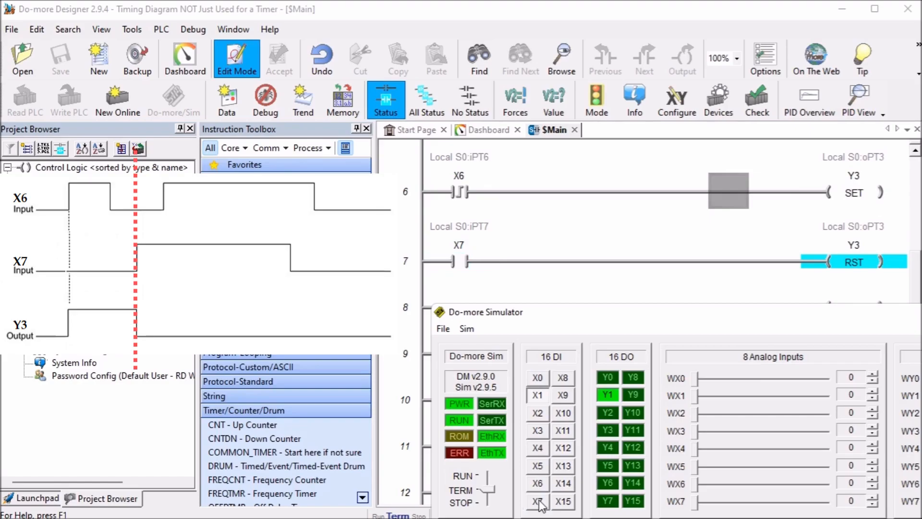
Switch X6 on again to set Y3, then pulse X7 while X6 stays on.
{"action": "left_click", "coordinate": [537, 483]}
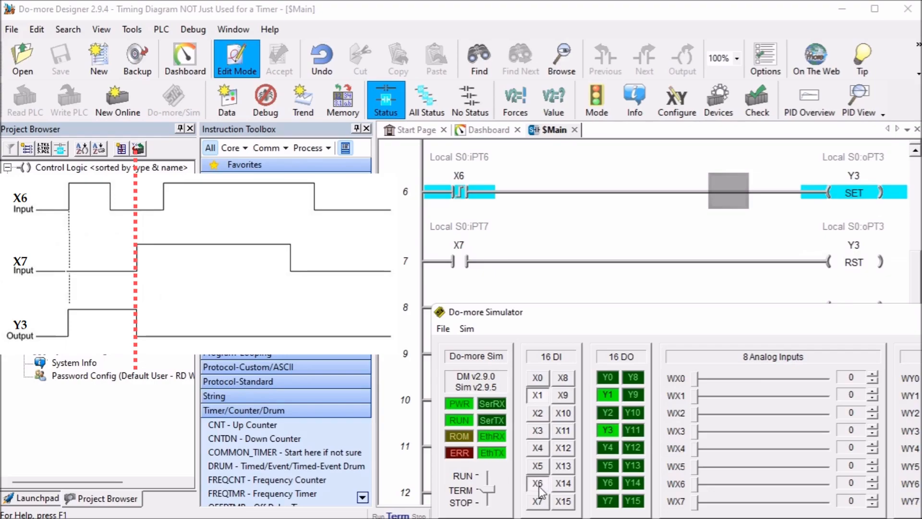
{"action": "left_click", "coordinate": [538, 501]}
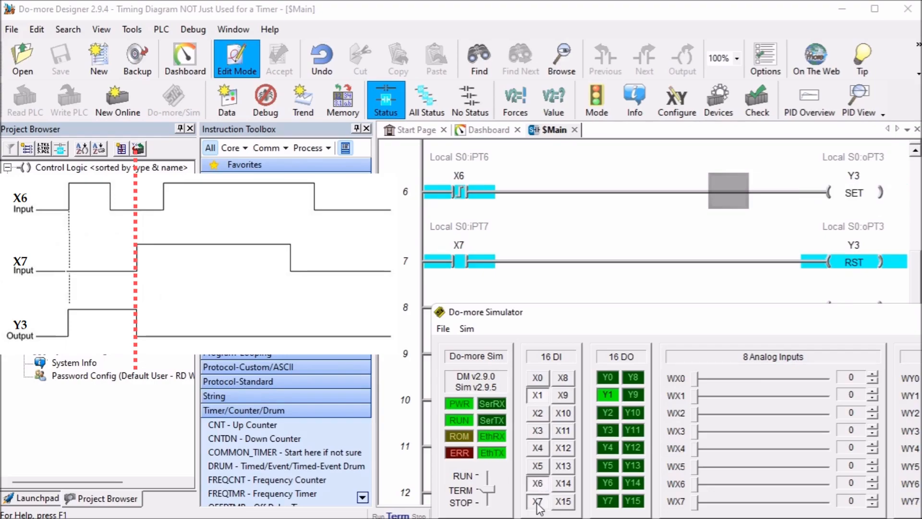
{"action": "left_click", "coordinate": [537, 501]}
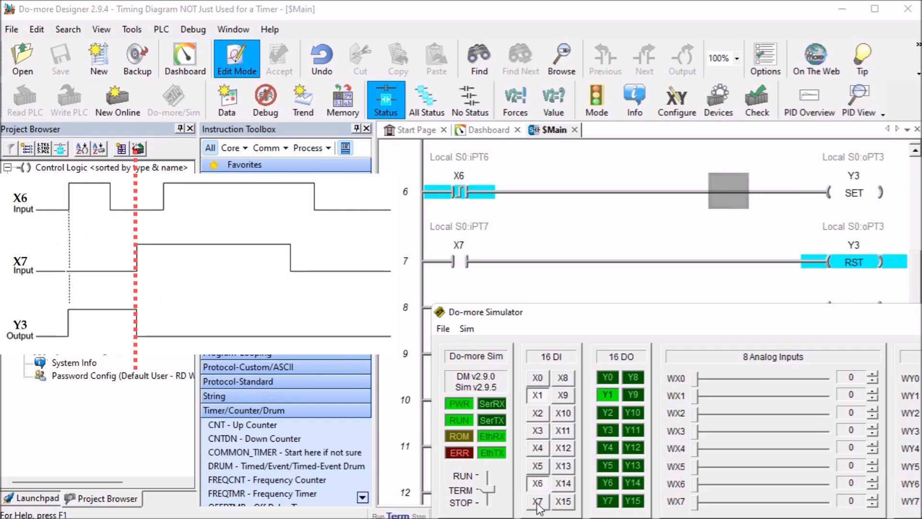